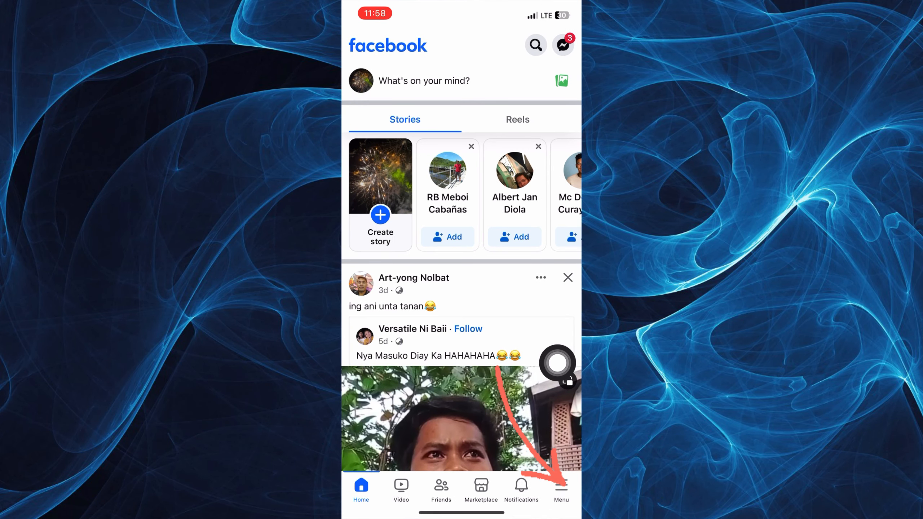
Step: Reach Accounts Center from the home feed via Menu and Settings & privacy
click(560, 489)
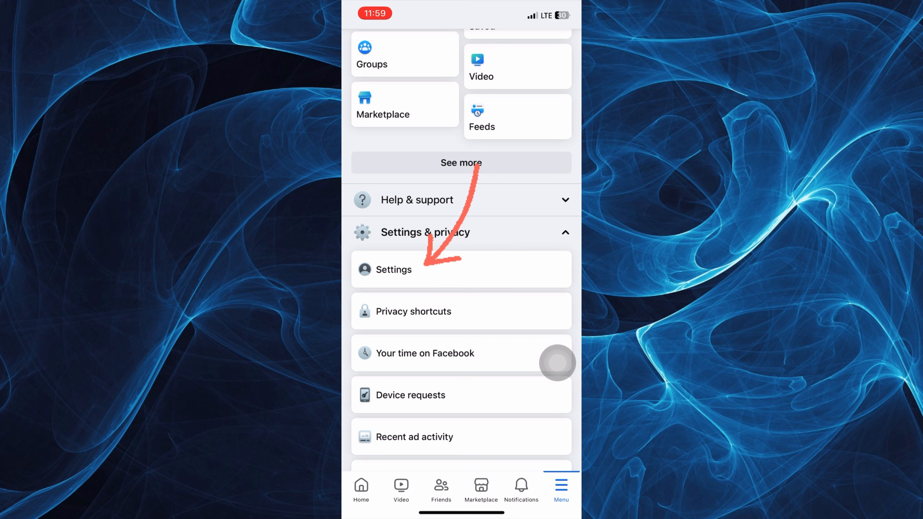
click(396, 269)
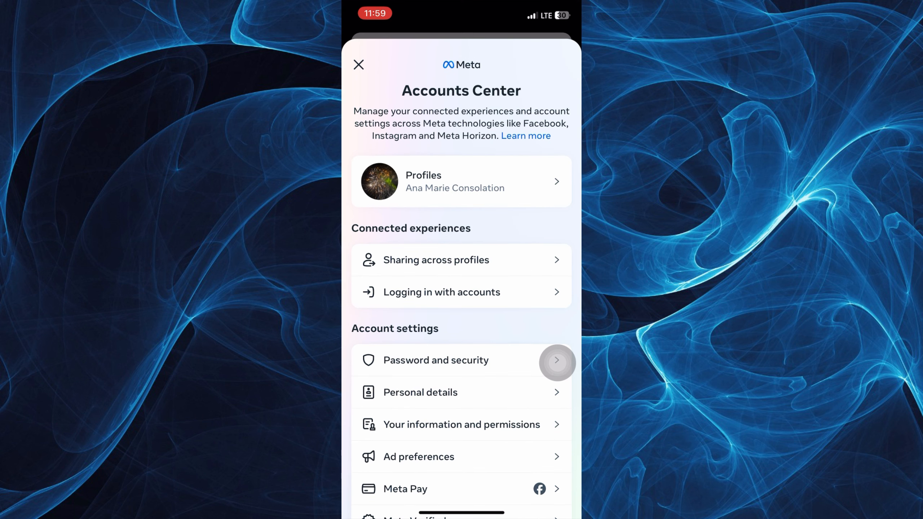
Step: Open the Facebook profile under Profiles to reach its Name page
click(461, 182)
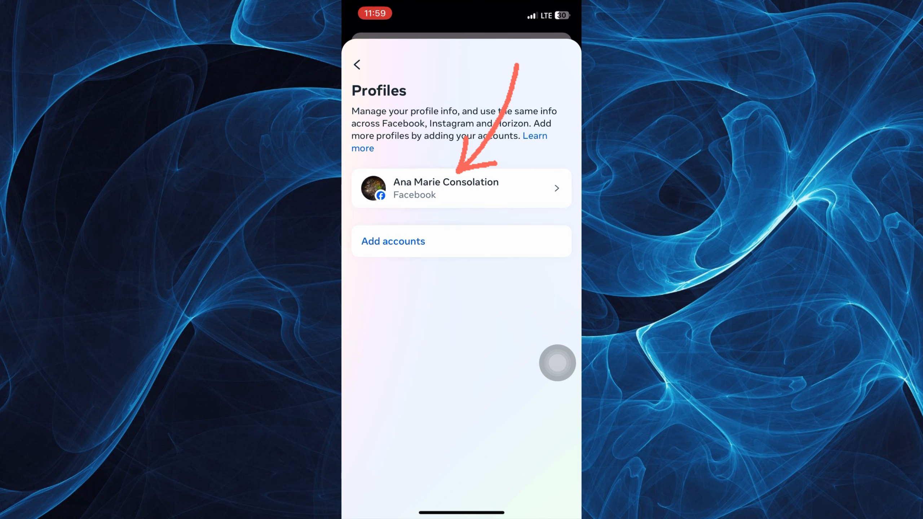
click(461, 187)
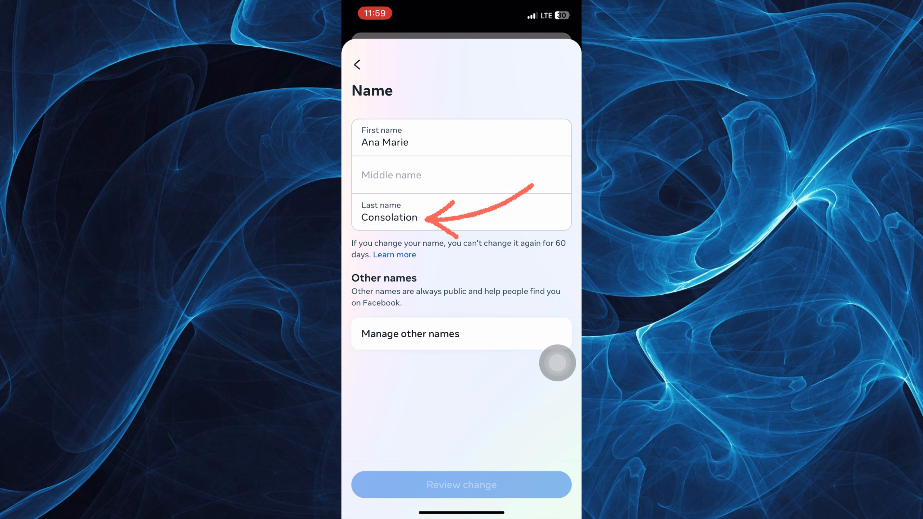
Step: Replace the first name with 'Marie', leaving the last name unchanged
click(461, 142)
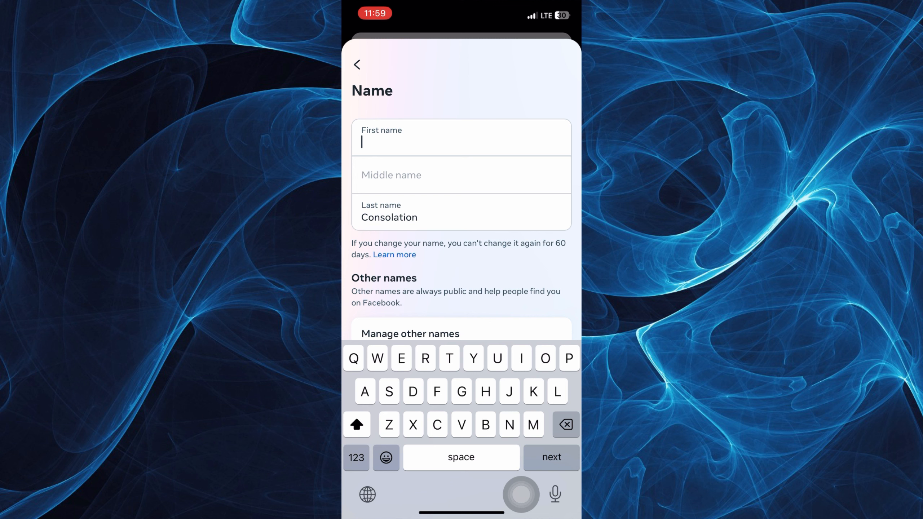
text(Marie)
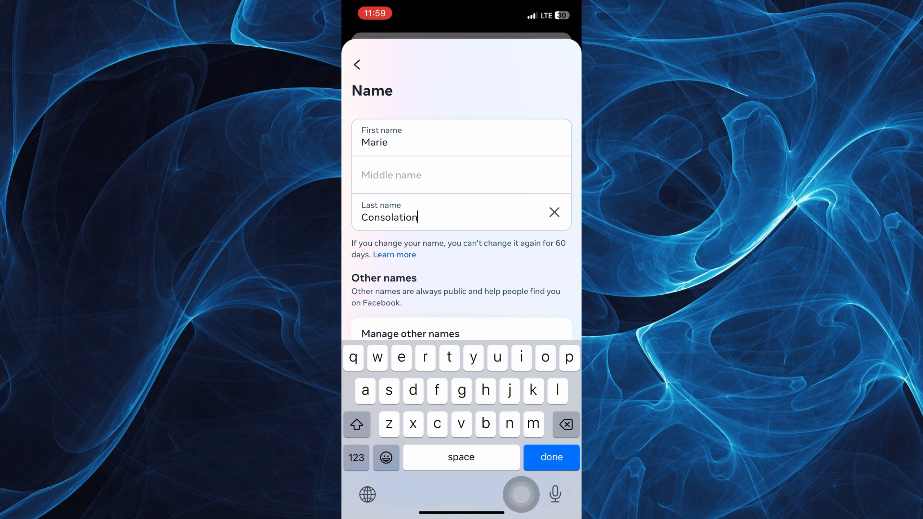
double_click(389, 217)
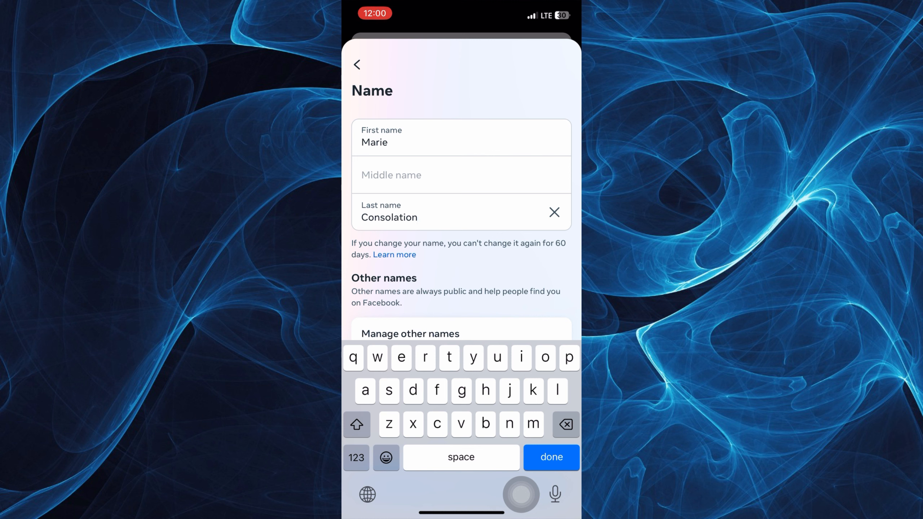
scroll(up, 3)
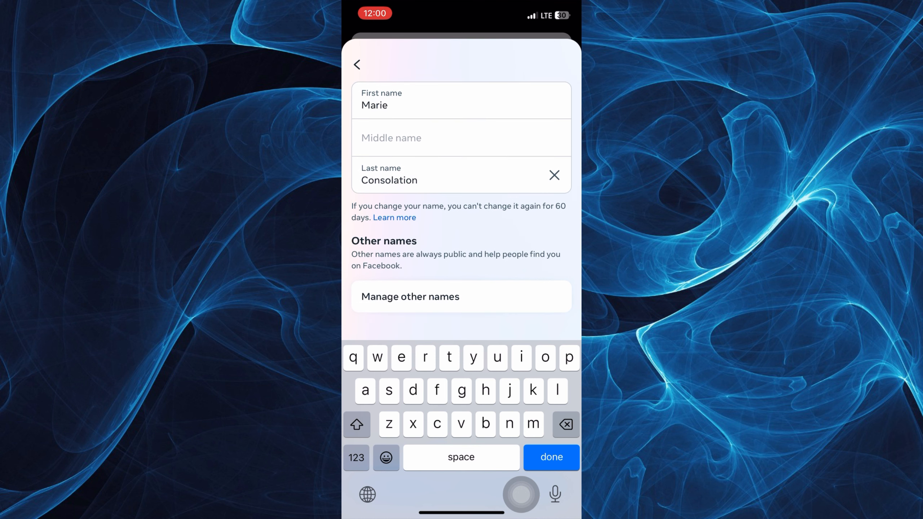
scroll(up, 3)
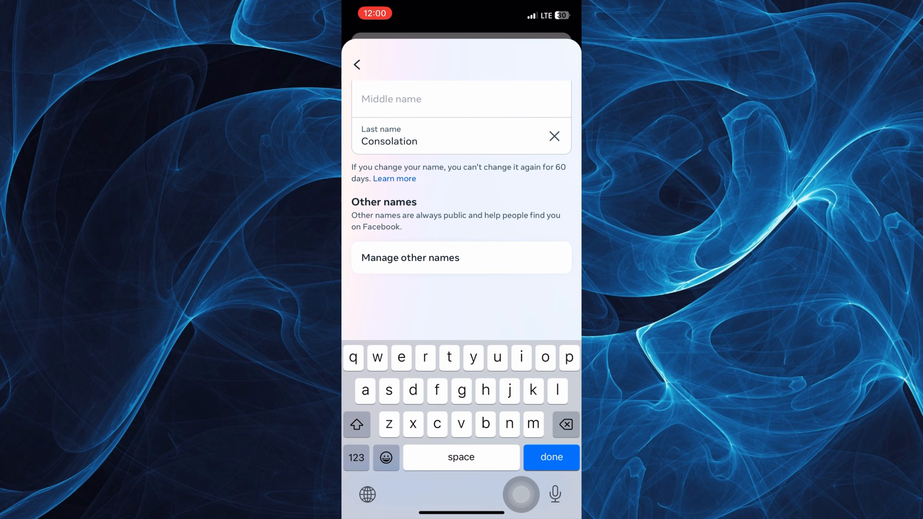
Step: Review the change keeping first-last order and save, getting 'Name updated successfully'
click(550, 458)
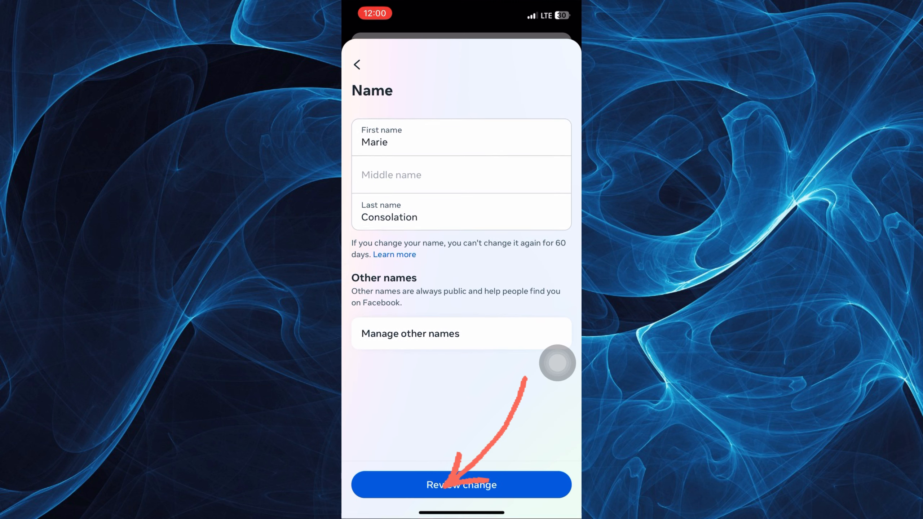
click(461, 485)
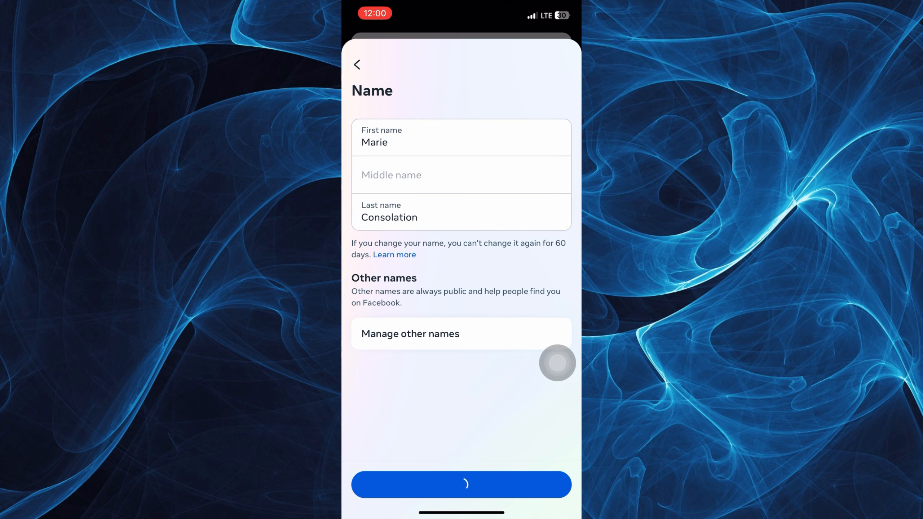
click(461, 484)
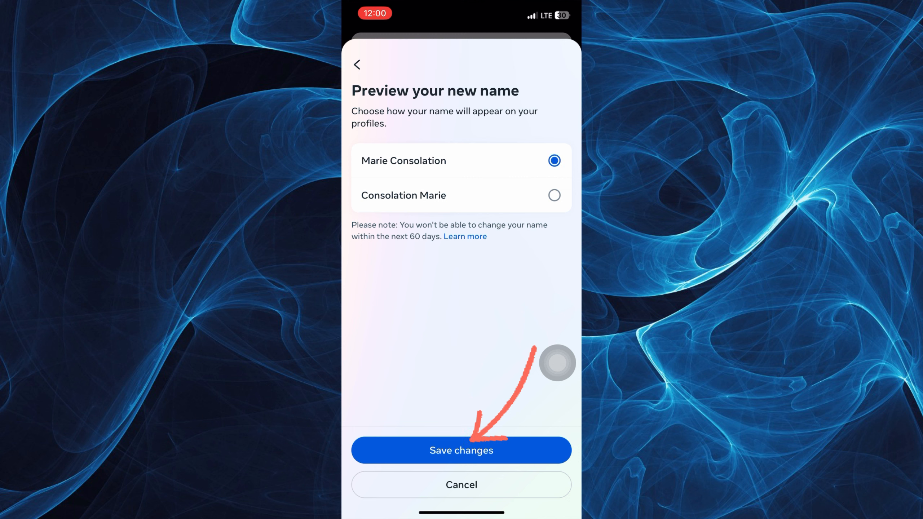
click(461, 450)
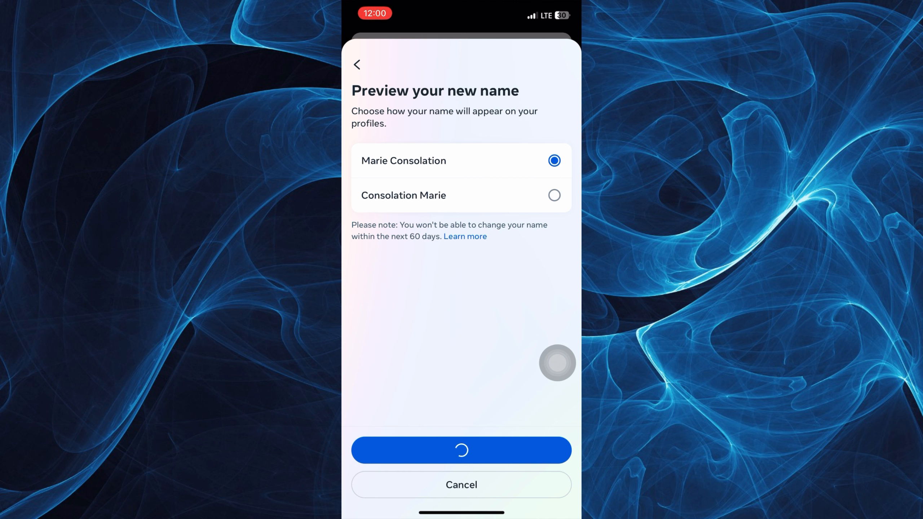
click(461, 450)
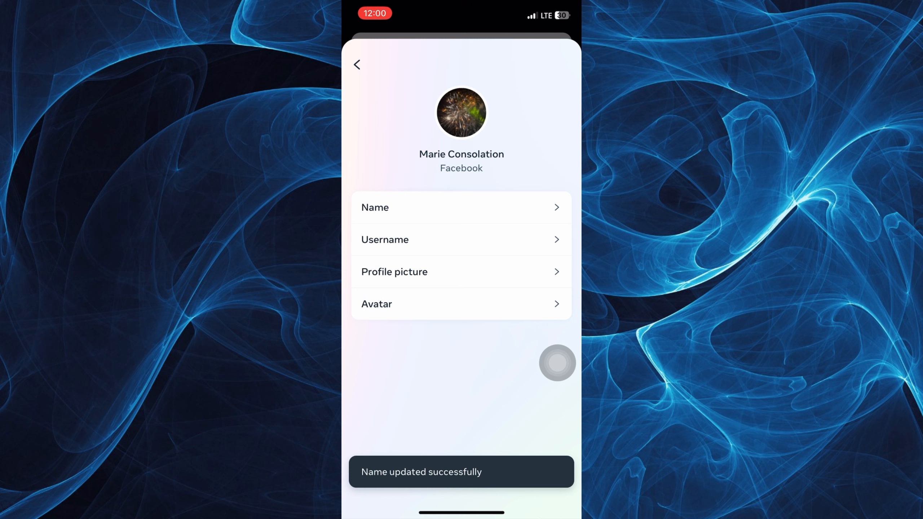